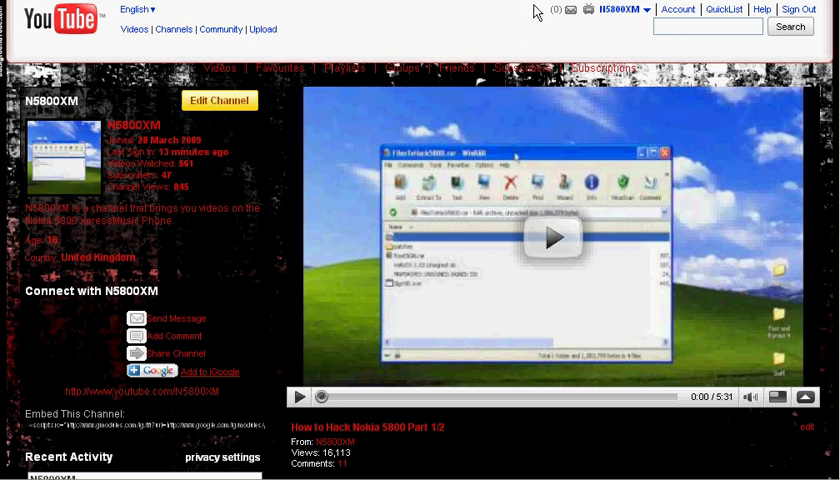
mouse_move(438, 32)
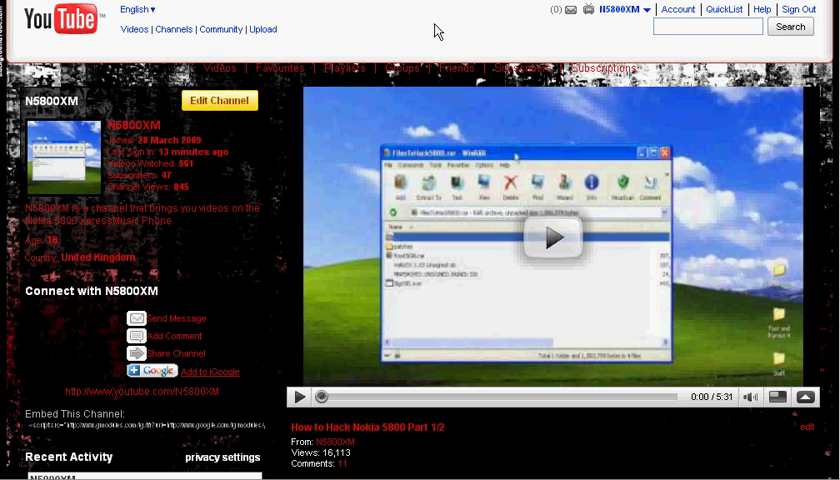
mouse_move(246, 180)
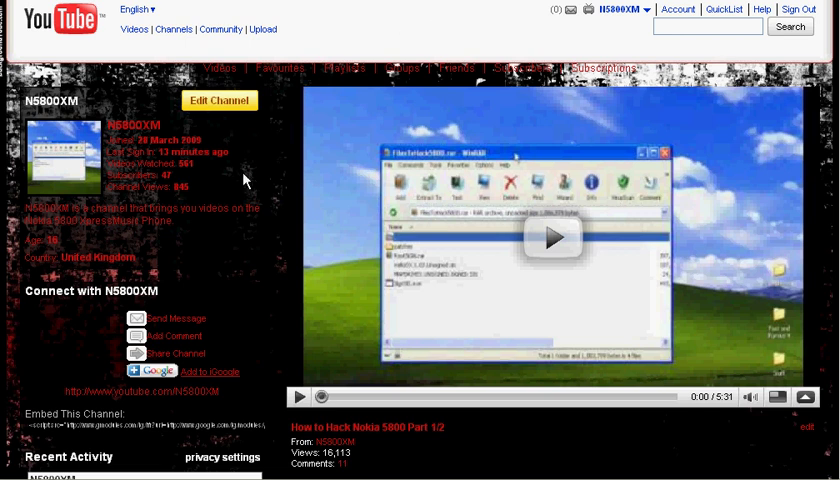
mouse_move(392, 56)
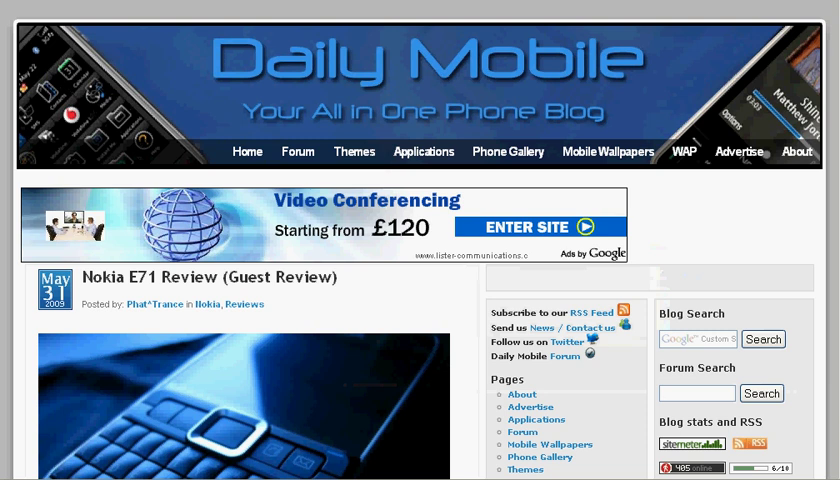
mouse_move(264, 68)
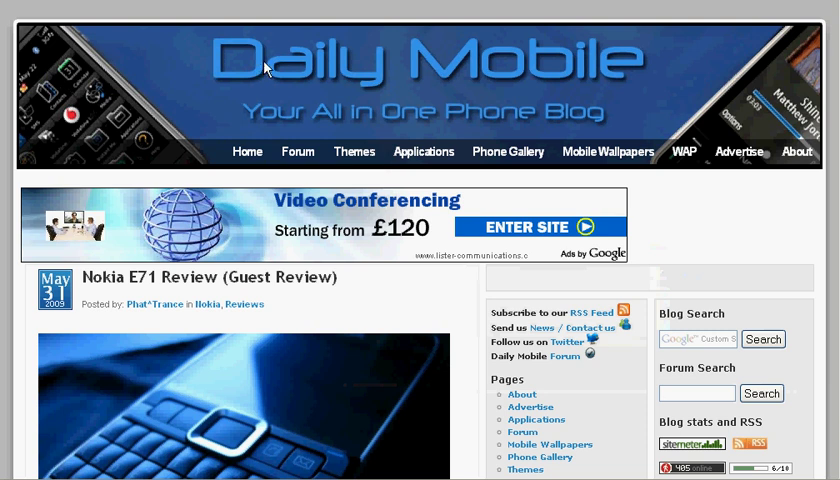
Scroll the front page past the Google Ion and iCar Remote posts, then back up to the E71 review
scroll(down, 3)
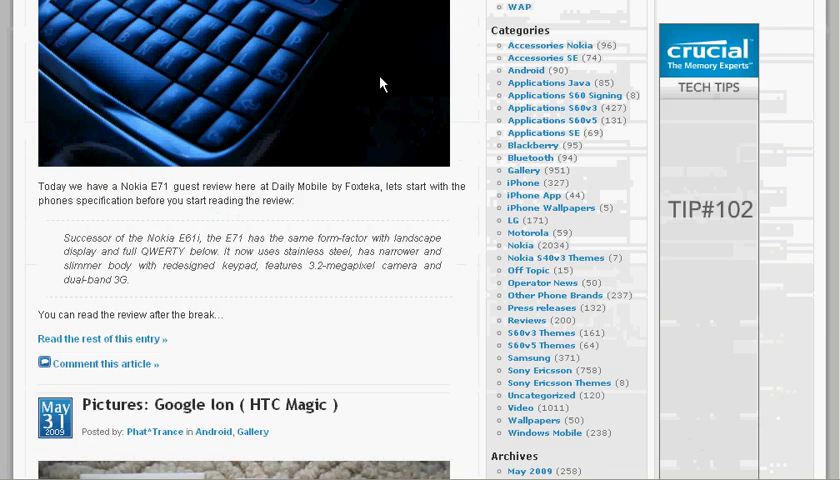
scroll(down, 3)
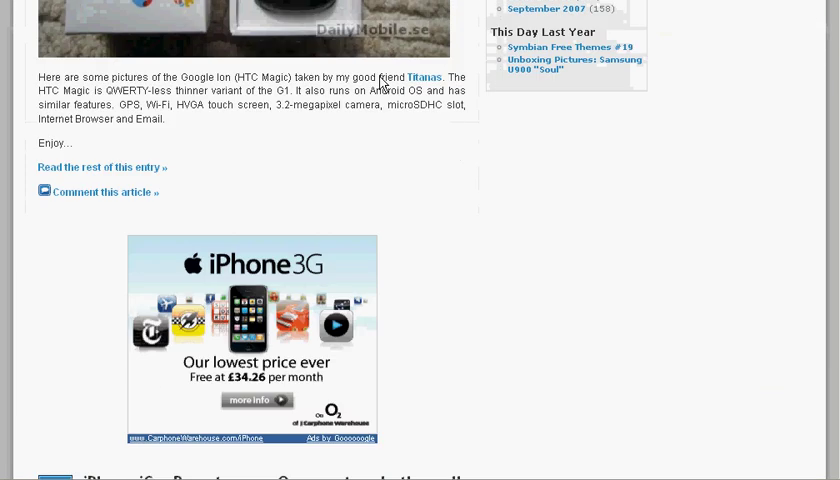
scroll(down, 3)
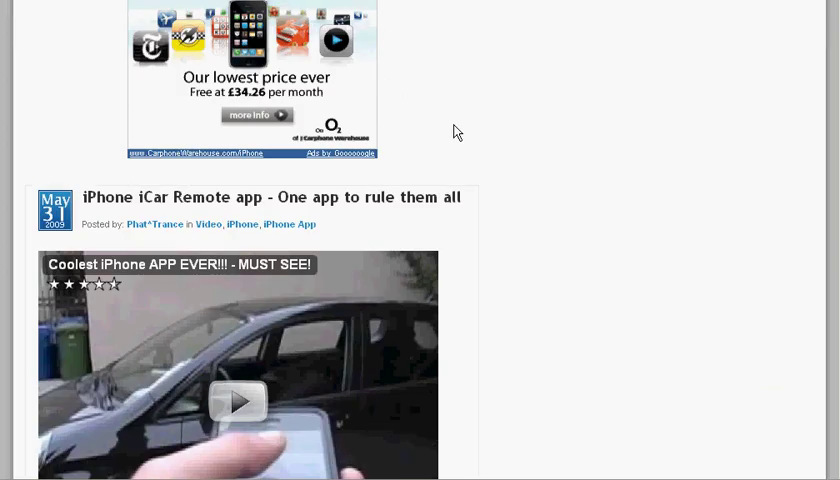
scroll(down, 3)
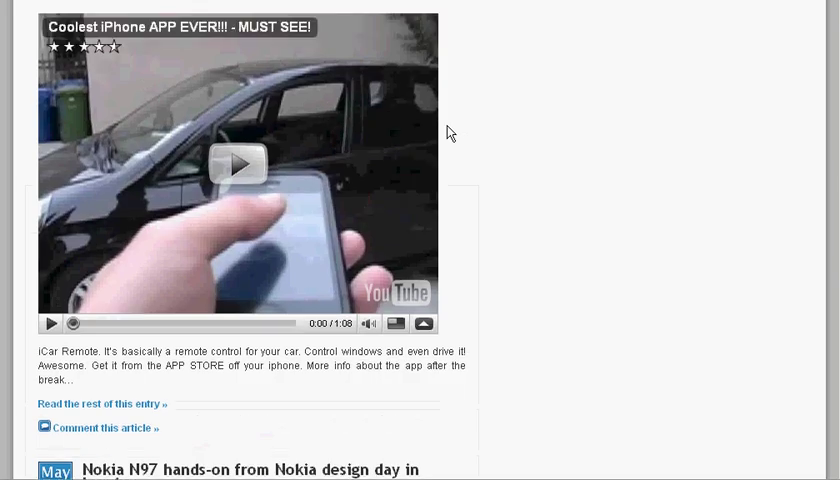
scroll(down, 3)
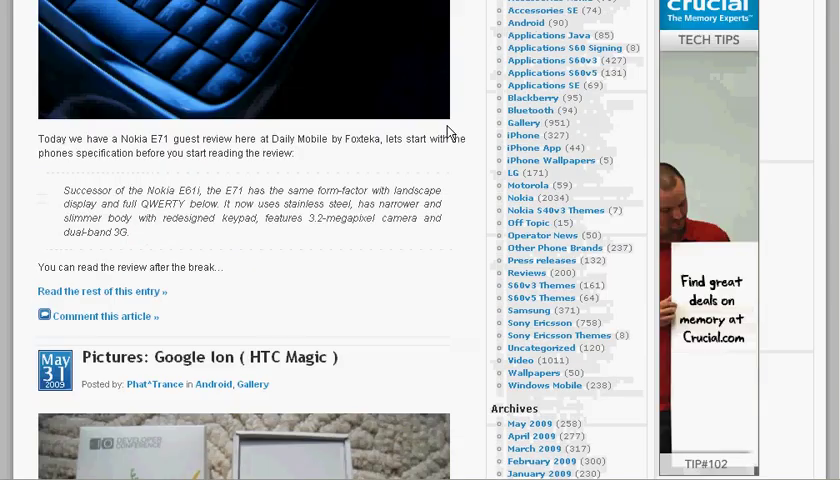
scroll(up, 3)
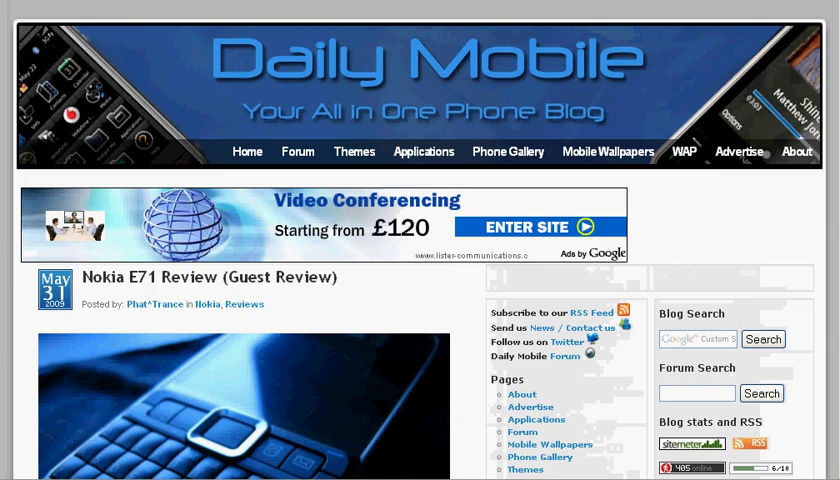
mouse_move(296, 152)
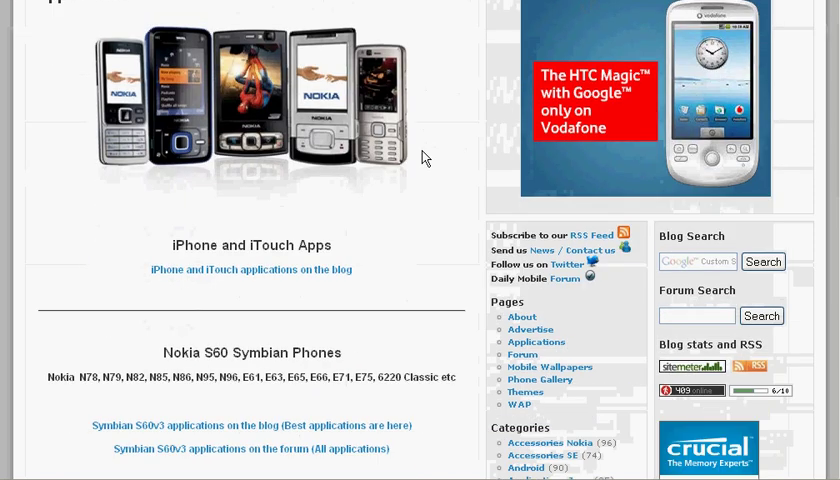
Go to Applications and scroll down to the Nokia 5800, N97 and Samsung Omnia HD section
right_click(424, 160)
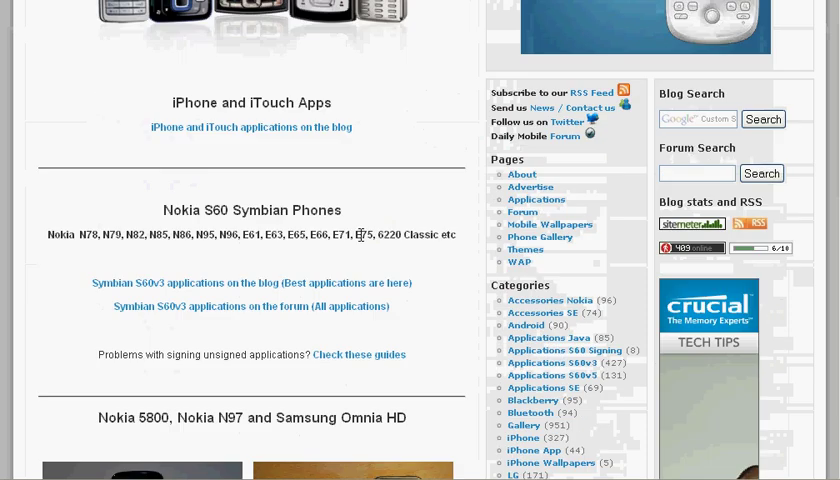
scroll(down, 3)
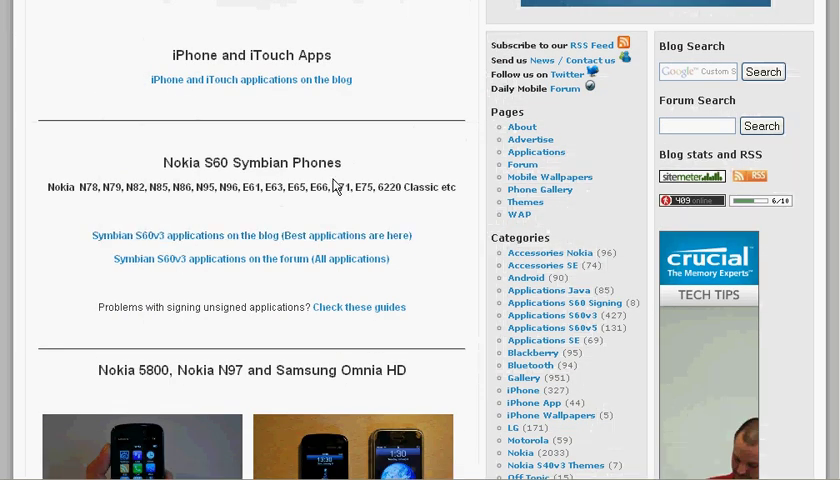
scroll(down, 3)
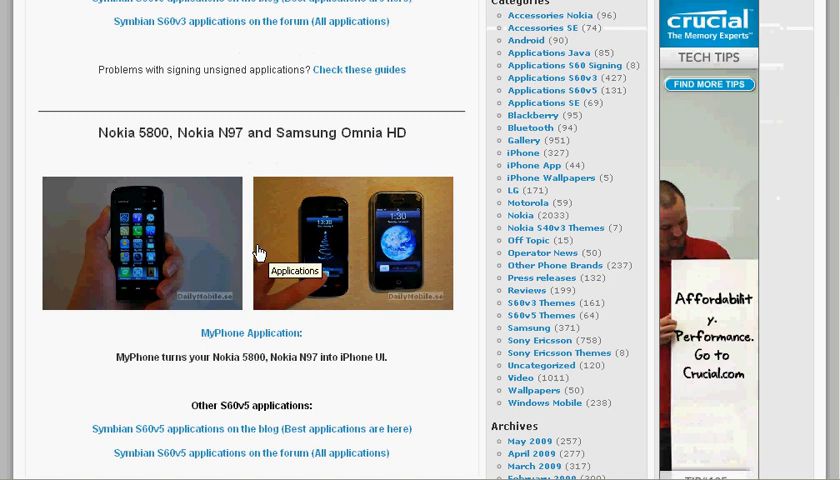
mouse_move(284, 356)
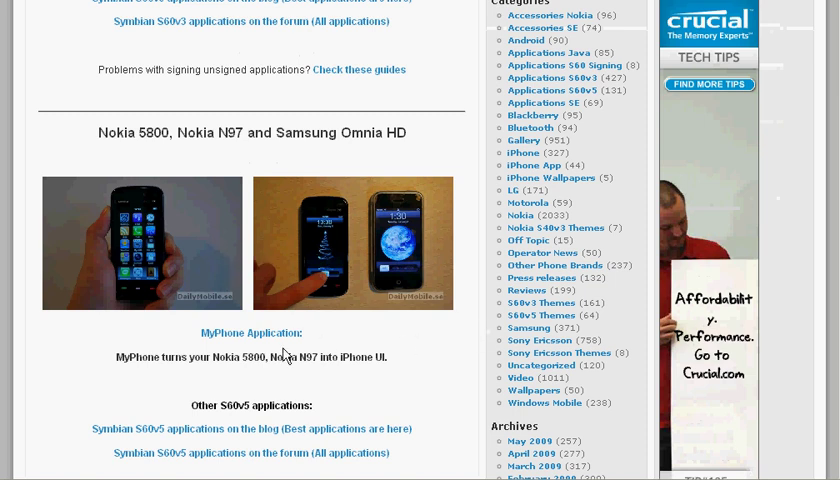
scroll(down, 3)
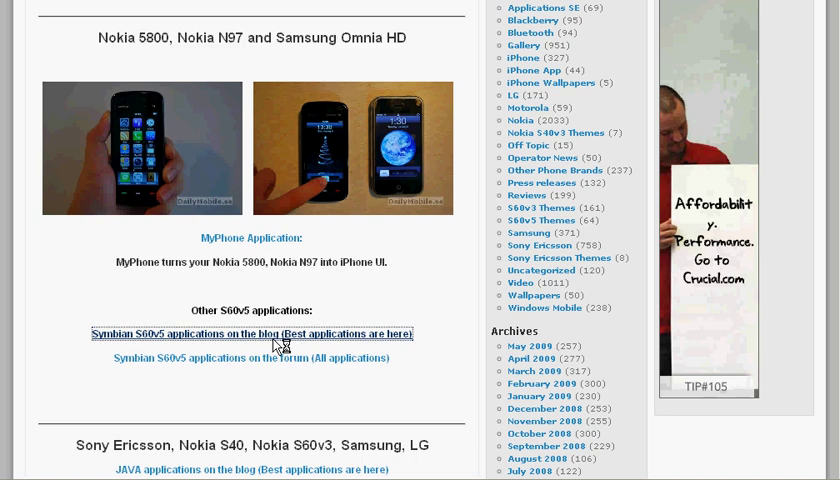
click(250, 332)
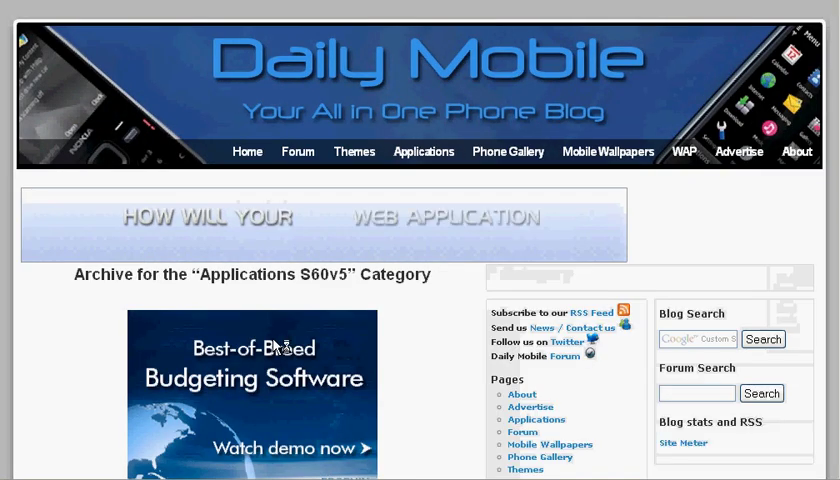
scroll(down, 3)
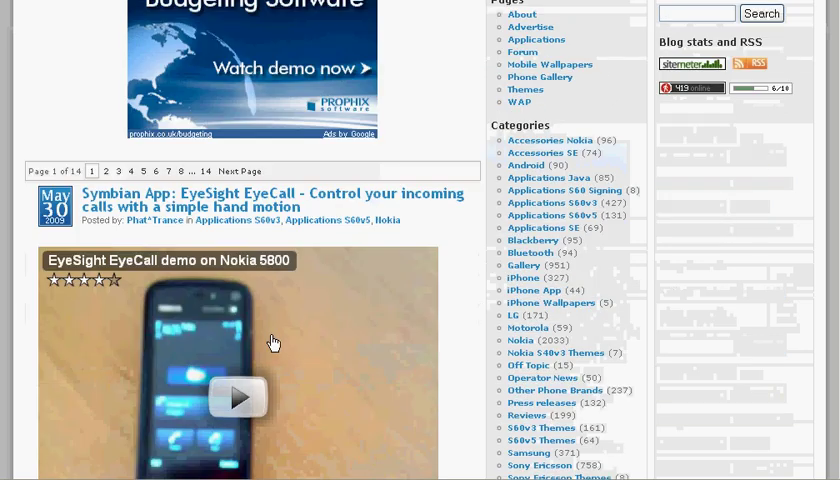
scroll(up, 3)
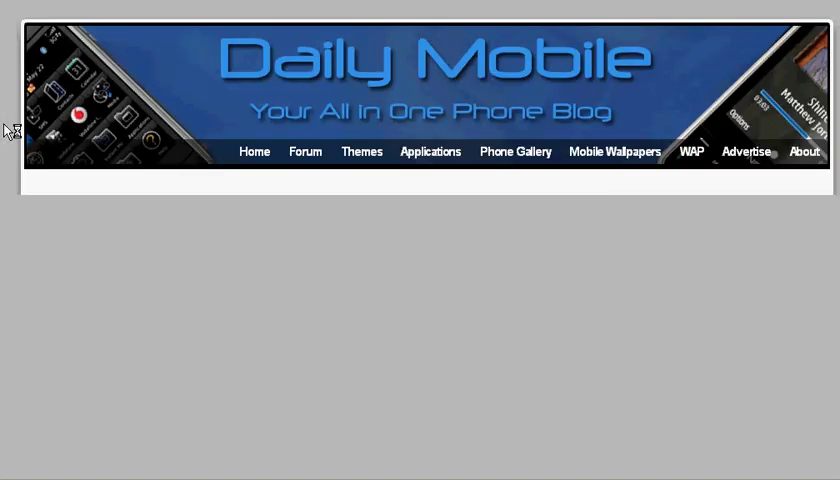
scroll(down, 3)
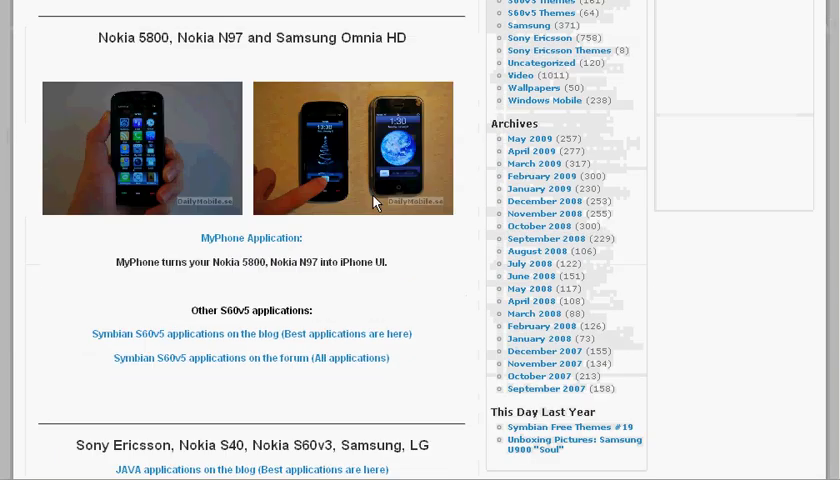
mouse_move(434, 376)
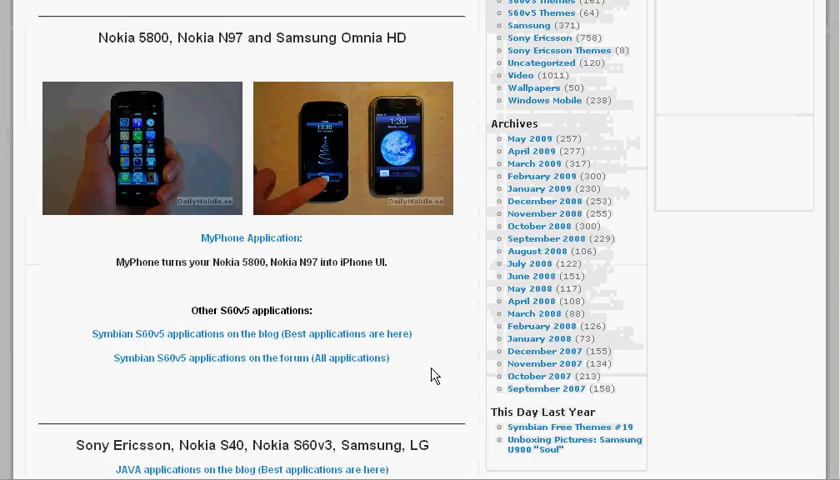
mouse_move(322, 364)
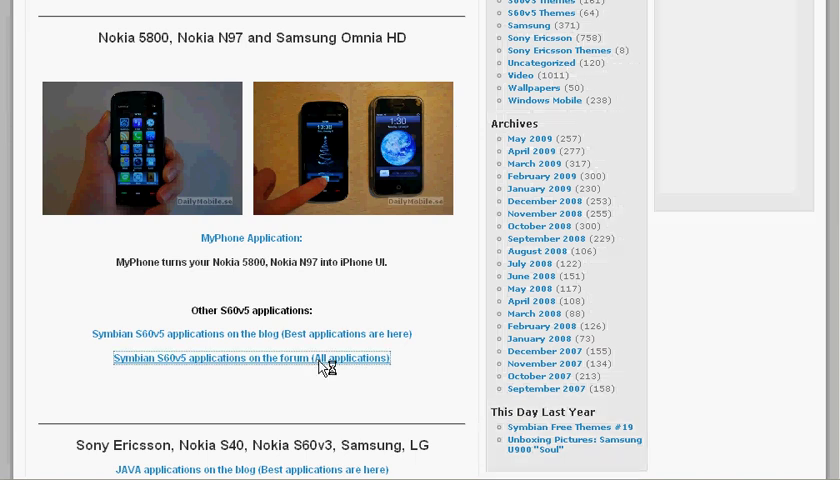
Follow the 'All applications' link to the Symbian S60v5 Applications board and browse its threads
click(252, 356)
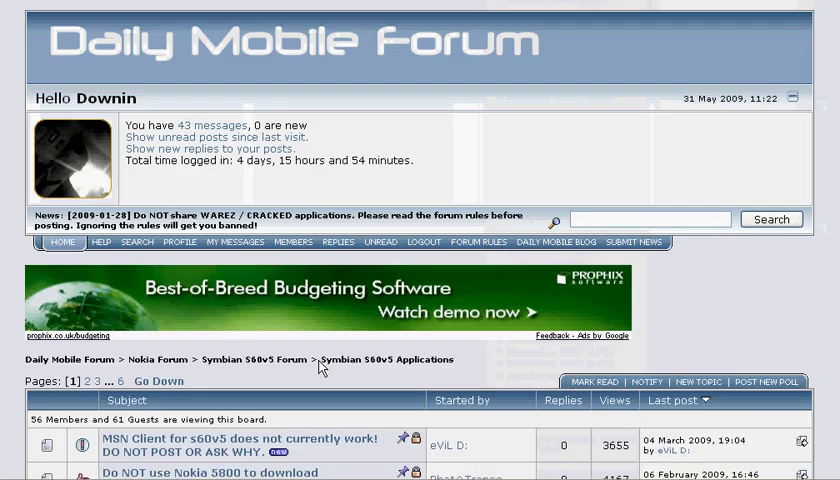
scroll(down, 3)
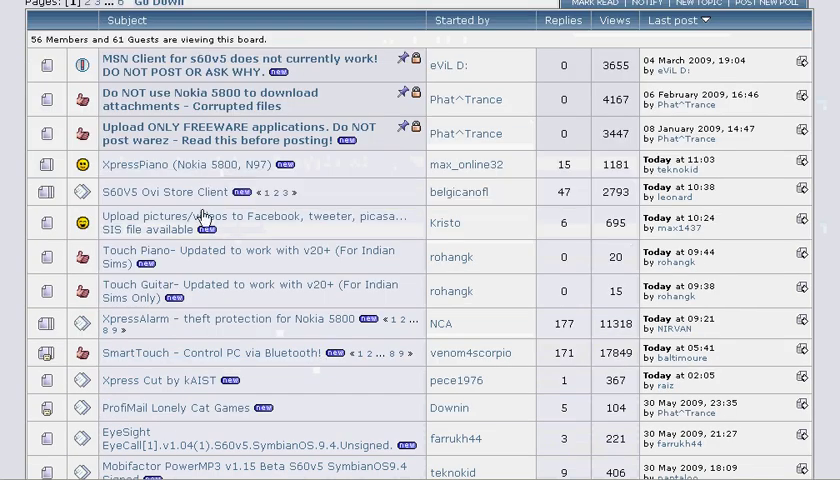
mouse_move(184, 350)
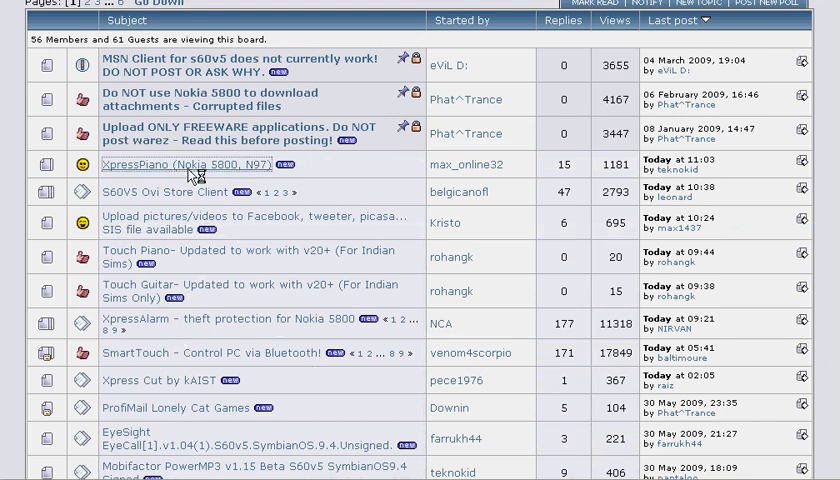
Enter the 'XpressPiano (Nokia 5800, N97)' thread and scroll to the .sis attachment under the first post
click(172, 164)
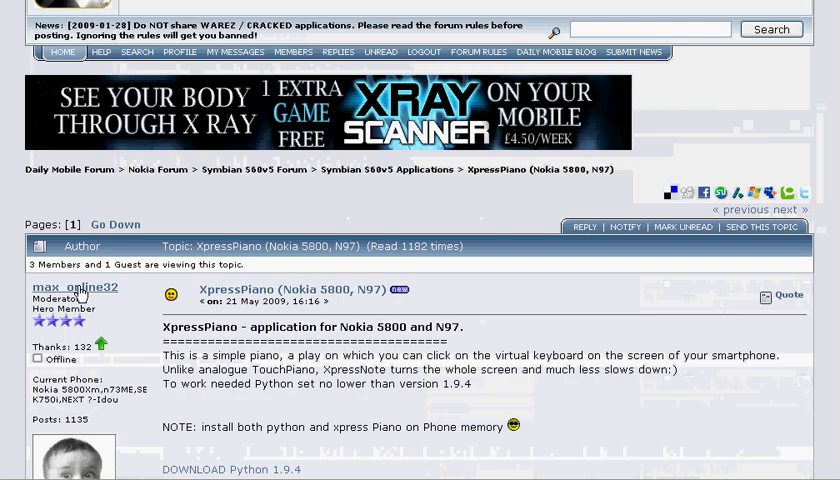
scroll(down, 3)
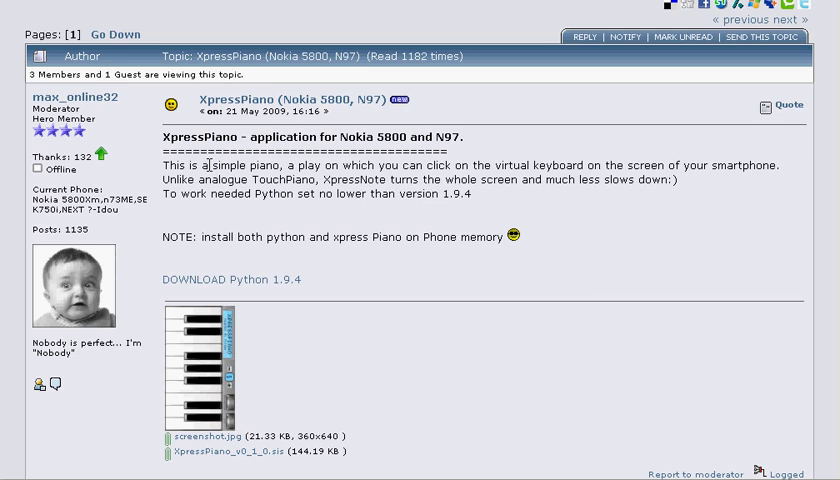
mouse_move(362, 348)
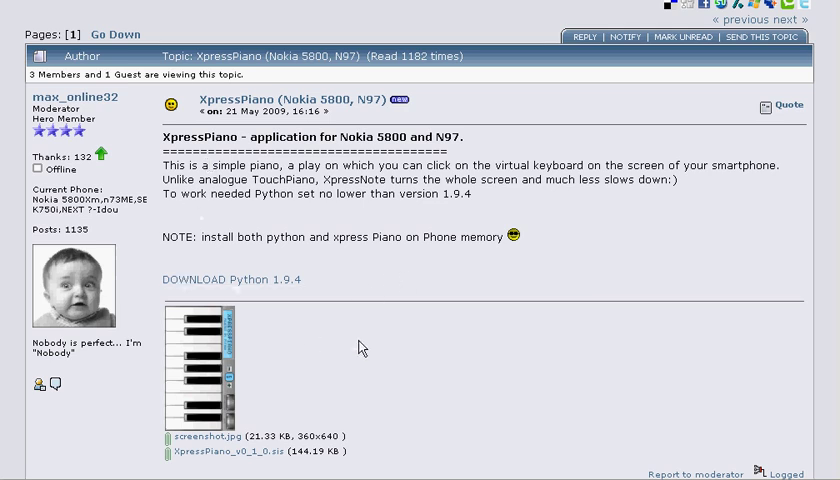
scroll(down, 3)
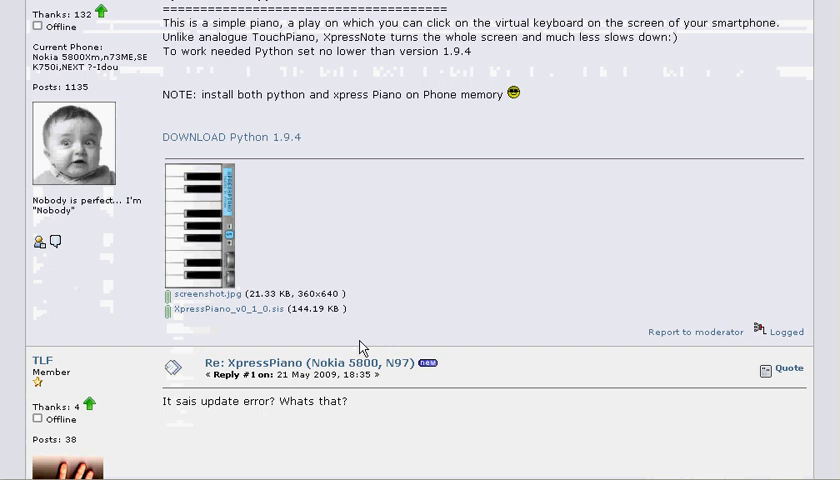
right_click(232, 136)
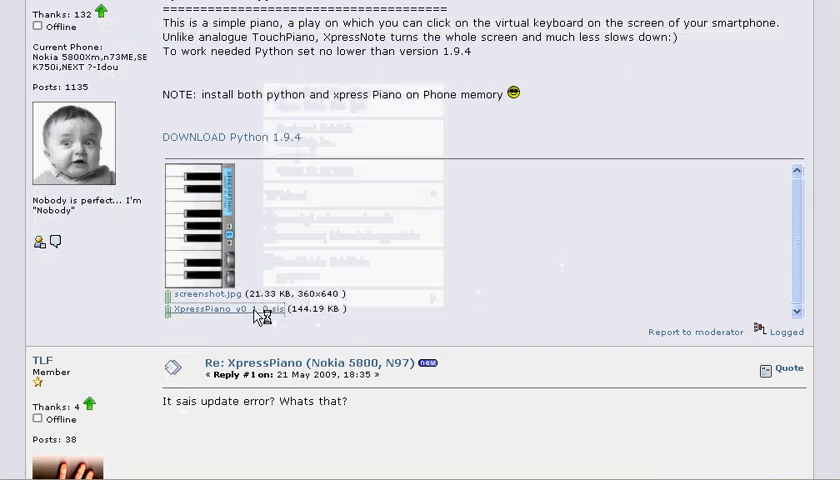
click(214, 308)
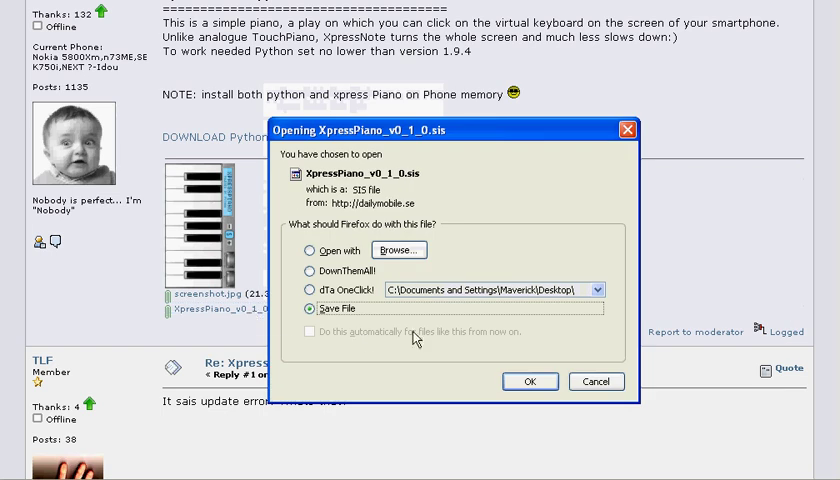
mouse_move(596, 380)
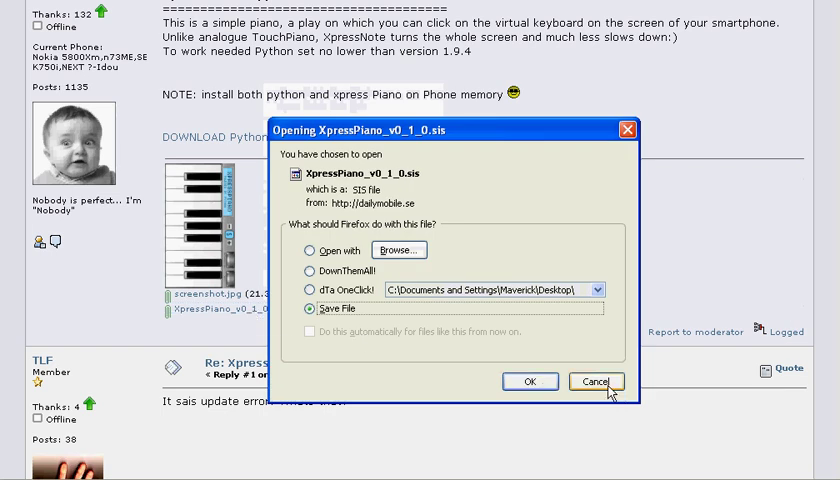
click(596, 380)
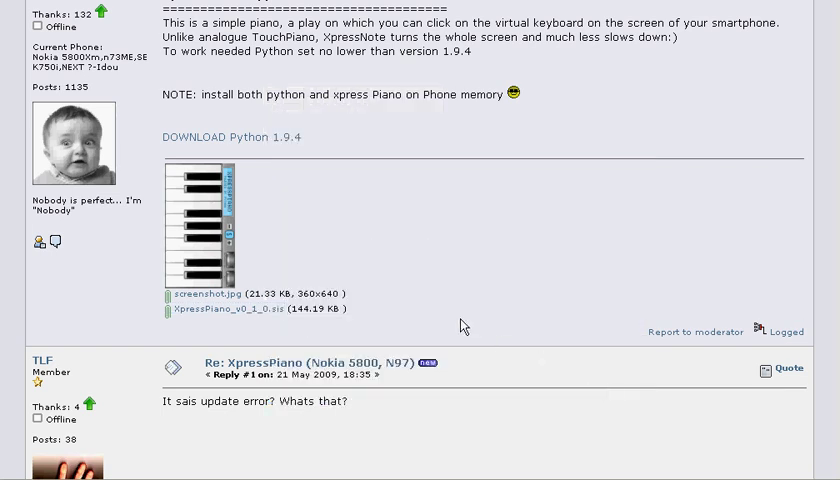
scroll(down, 3)
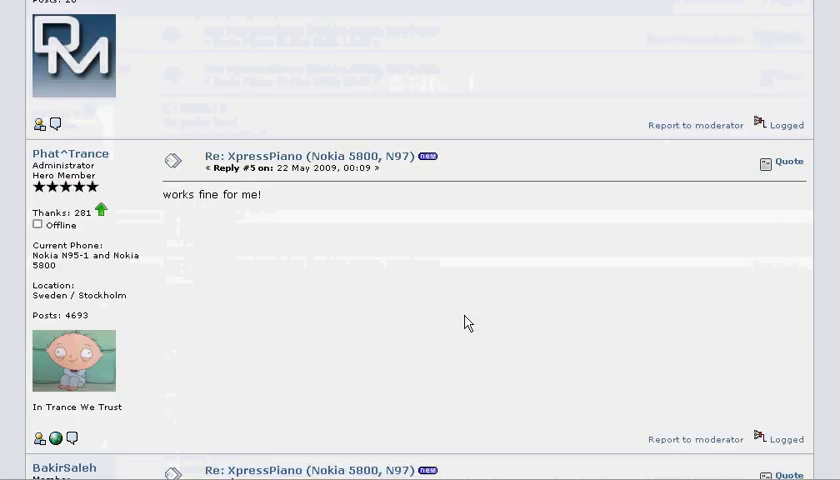
scroll(up, 3)
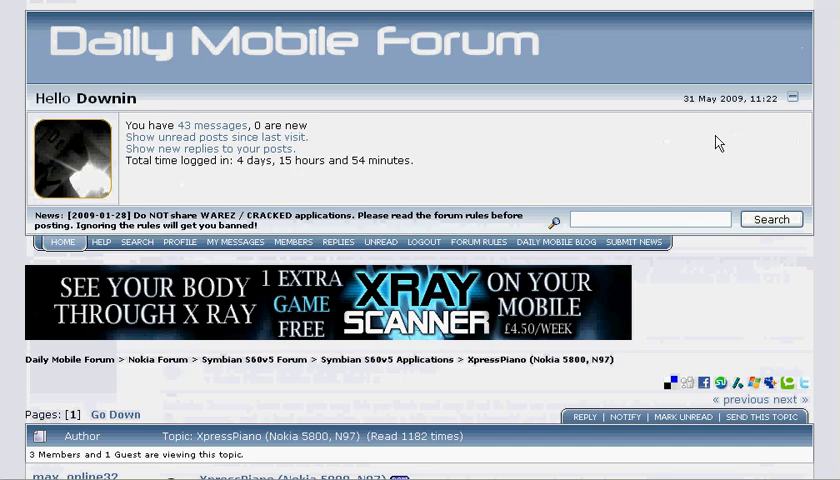
scroll(down, 3)
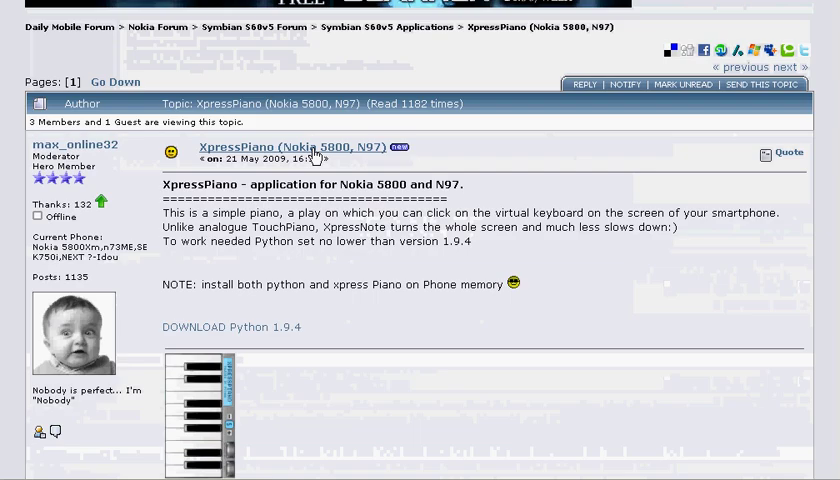
scroll(down, 3)
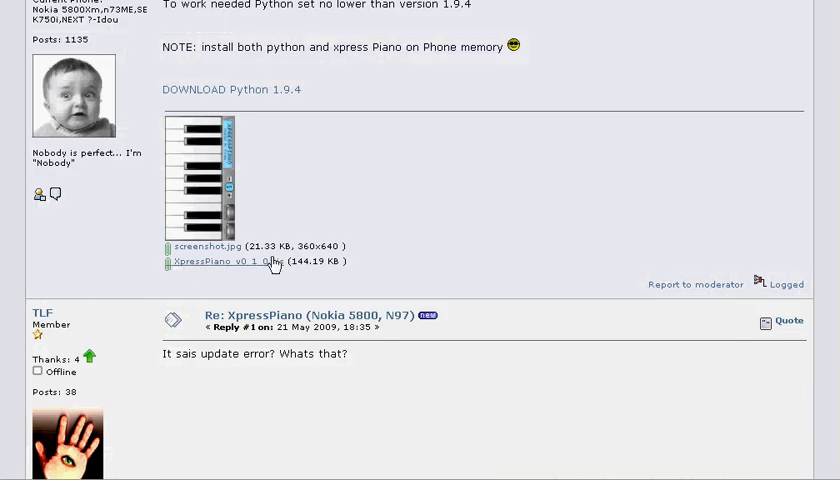
mouse_move(178, 150)
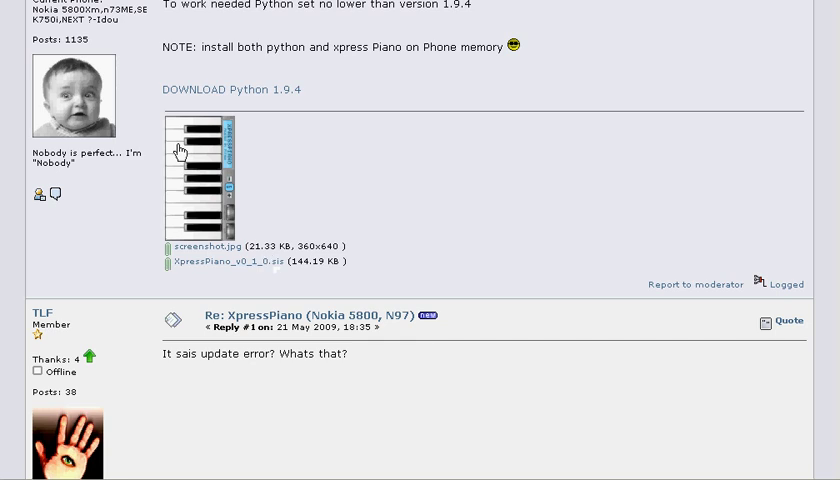